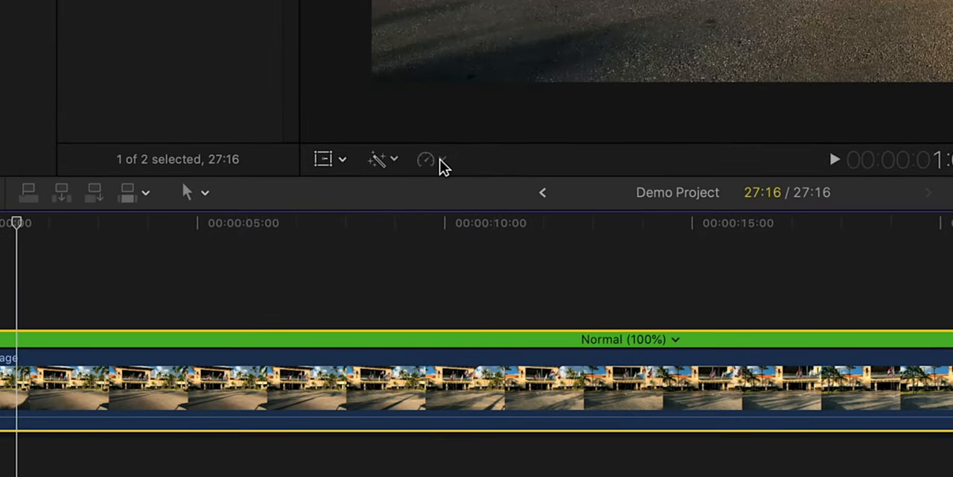
# Show the timeline clip's Retime speed options, with its retiming bar at Normal (100%).
pyautogui.click(426, 158)
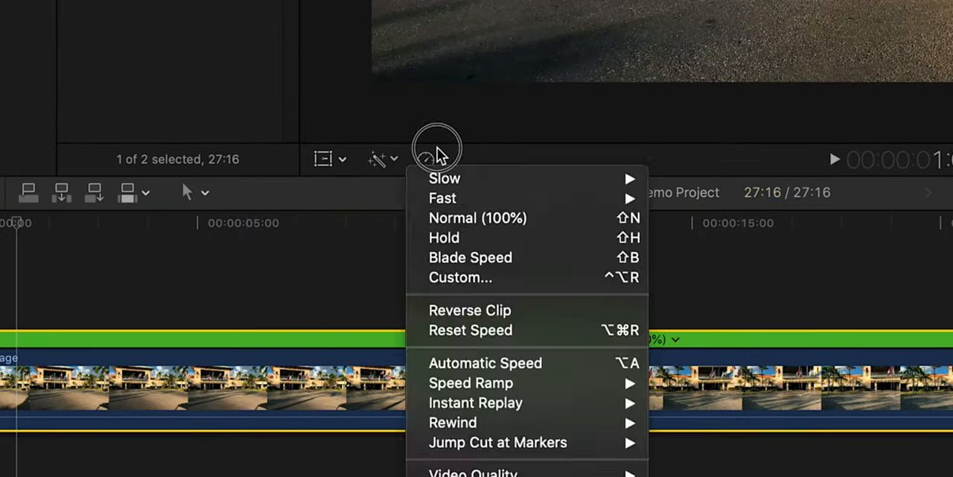
pyautogui.moveTo(460, 277)
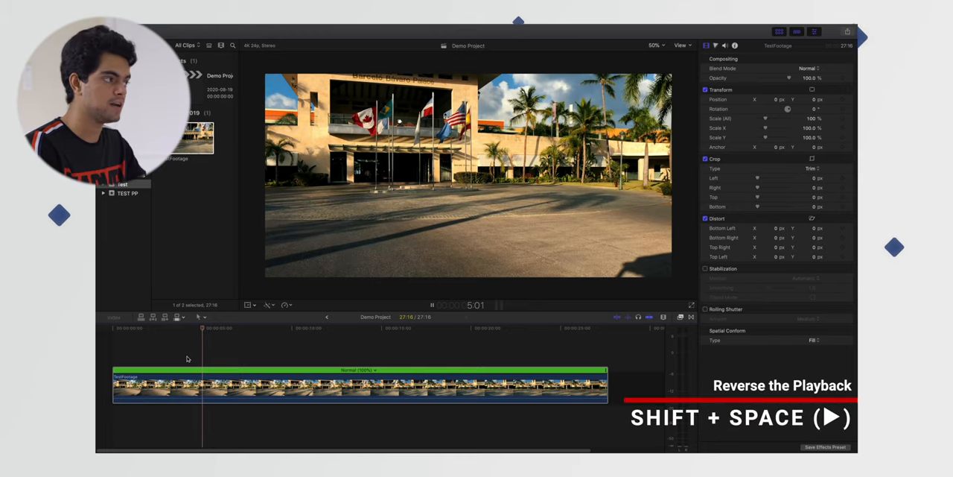
# Play the timeline backward with Shift+Space so the timecode counts down.
pyautogui.press('shift+space')
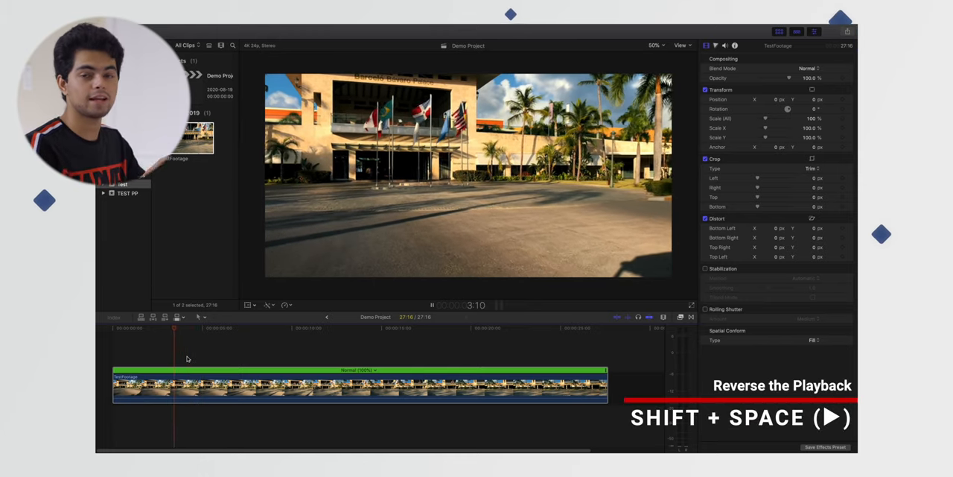